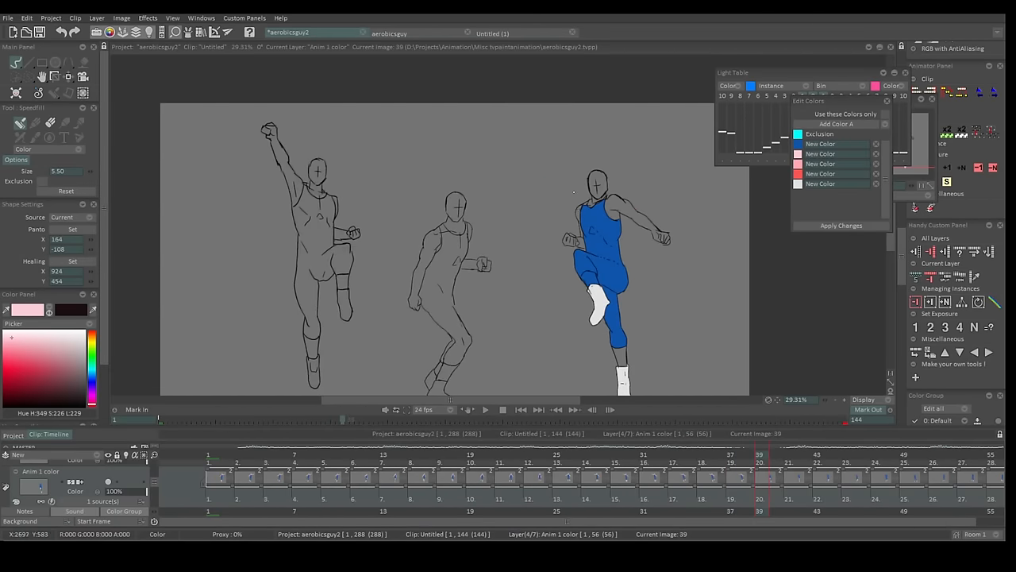
Step: Play through the aerobicsguy2 dance clip, then open the aerobicsguy jumping-figure project
left_click(595, 182)
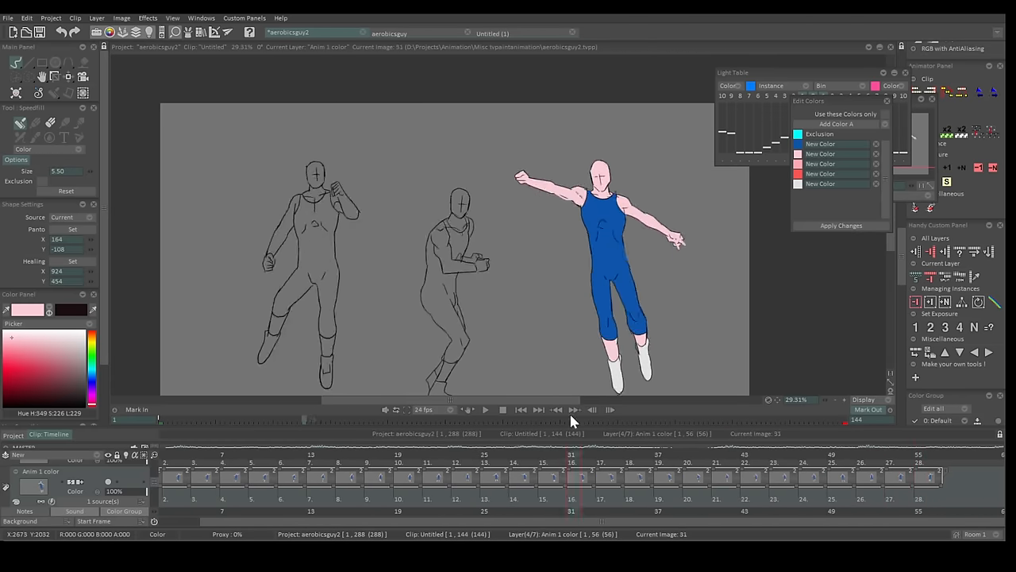
left_click(485, 409)
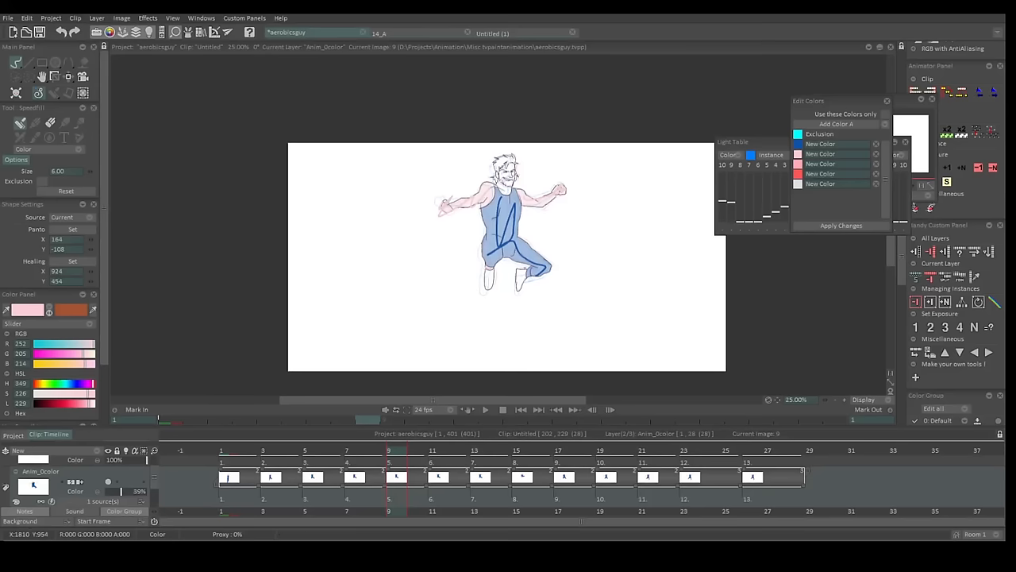
Step: Step back to image 5 of the rough colour layer and zoom to 75%
left_click(306, 450)
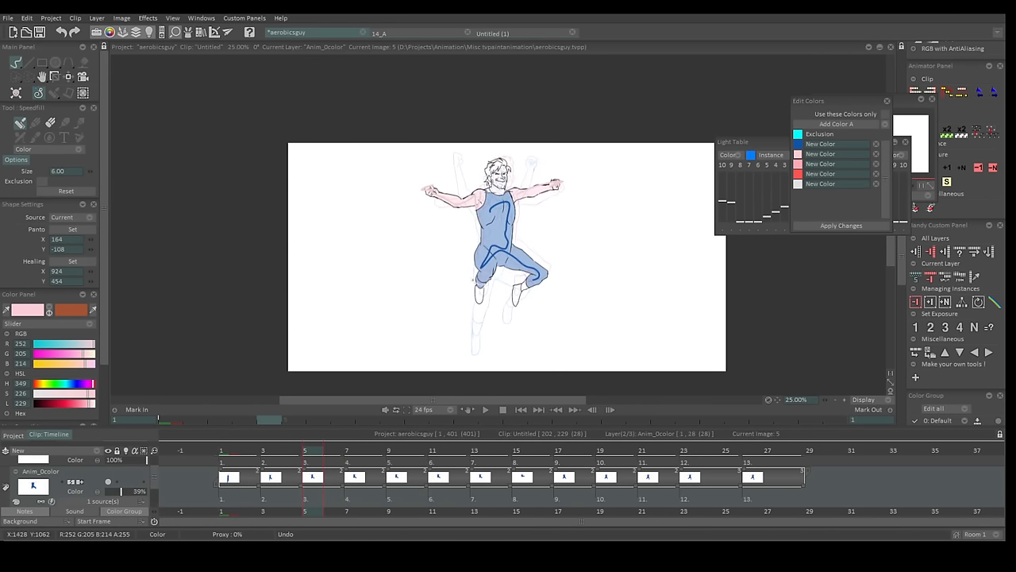
left_click(273, 451)
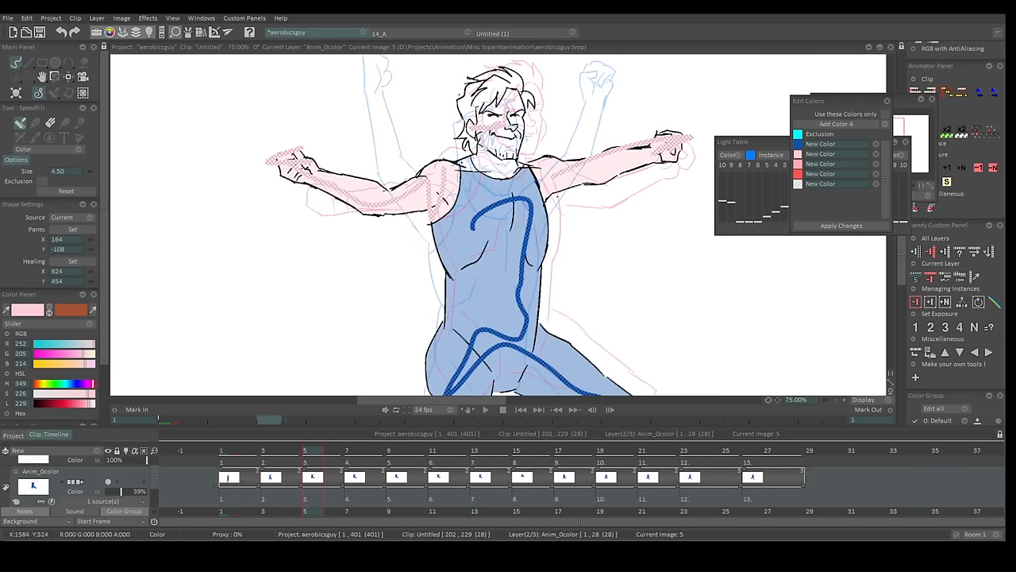
Step: Go to image 23 and show the clean Anim_0color layer at 33% zoom
left_click(347, 451)
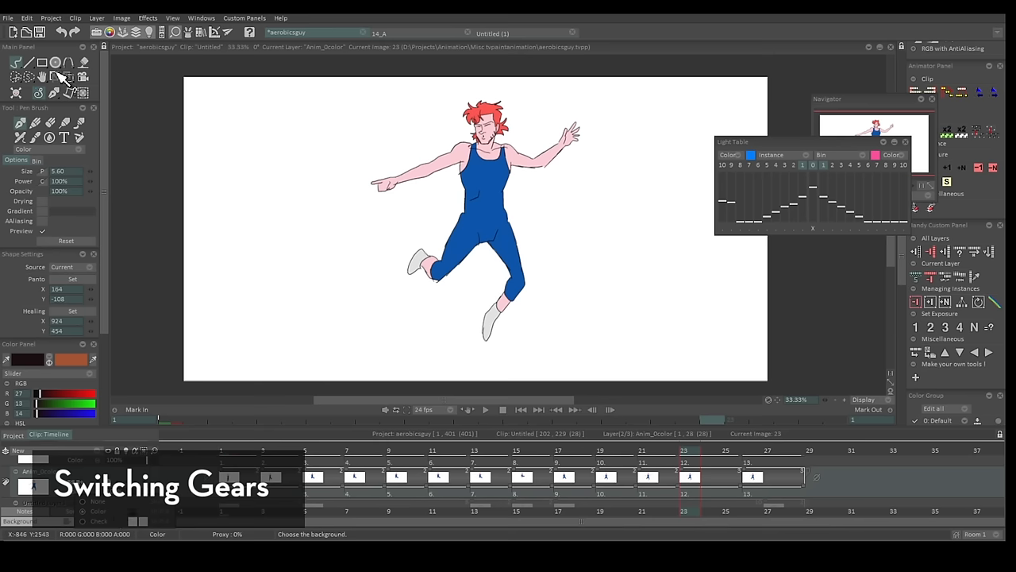
Step: Set a grey background, play the coloured jump, and return to aerobicsguy2
left_click(485, 410)
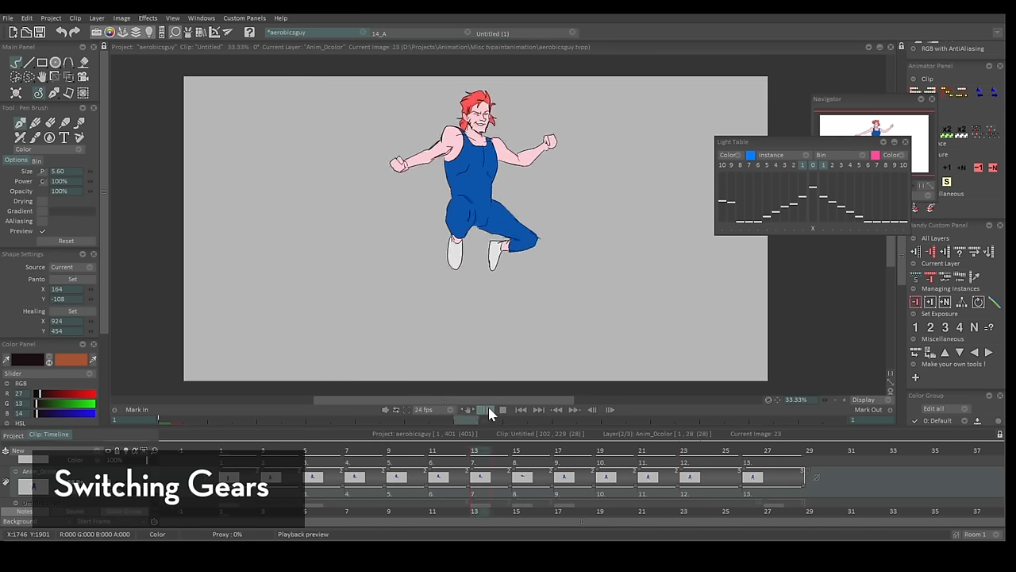
left_click(485, 410)
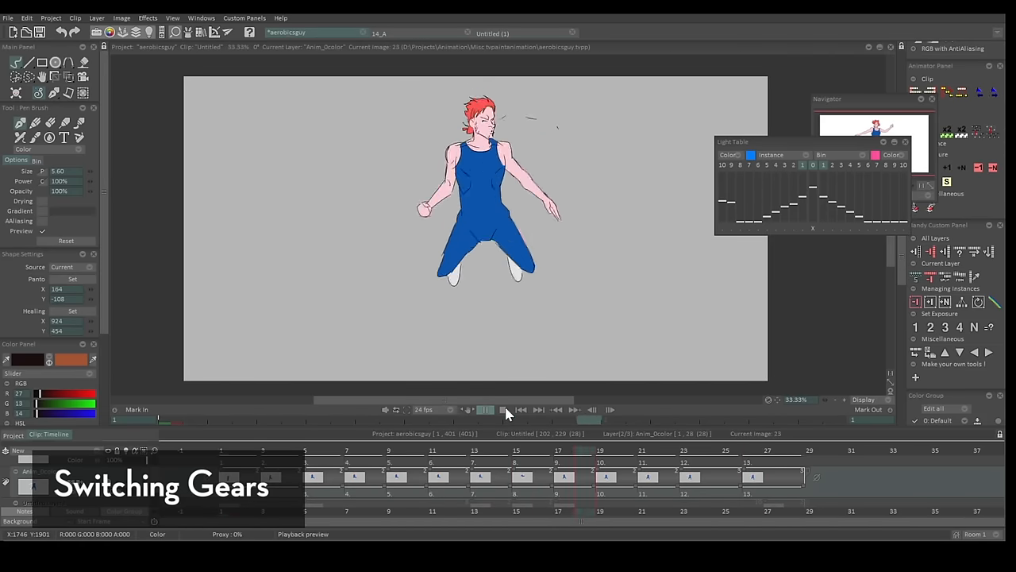
left_click(485, 410)
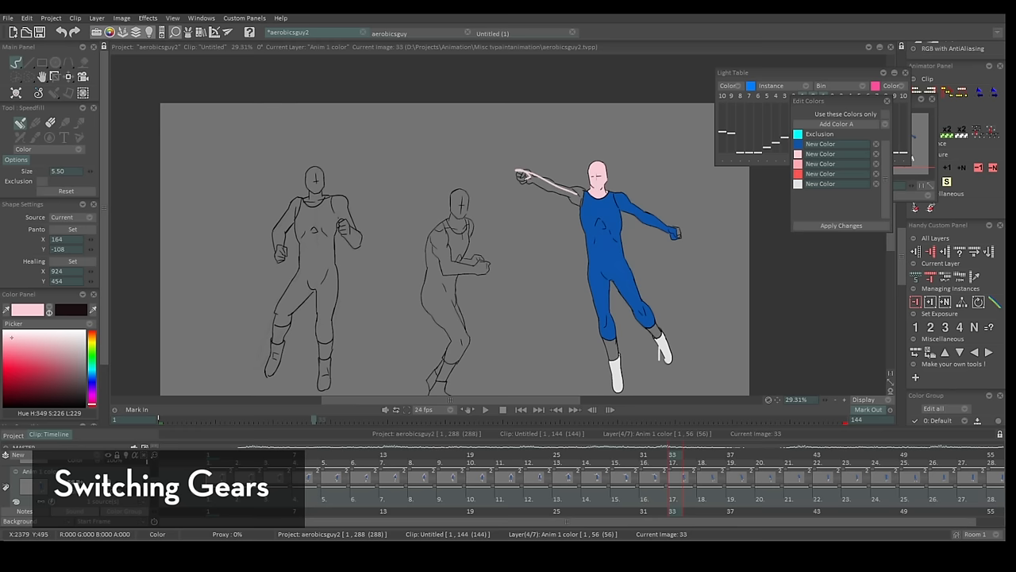
Step: Step through the aerobicsguy2 frames showing the blue-and-pink coloured dancer
left_click(621, 210)
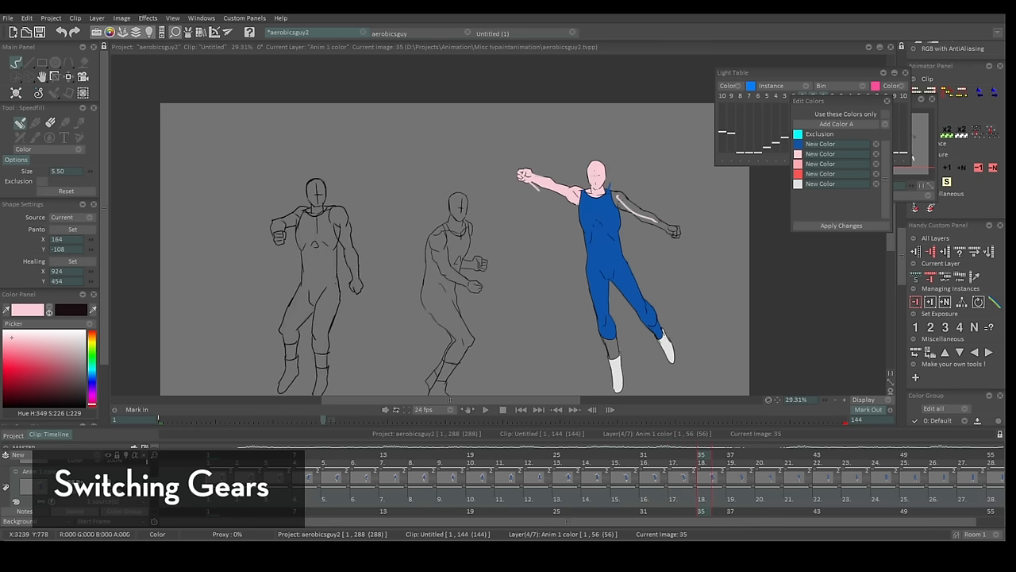
left_click(639, 298)
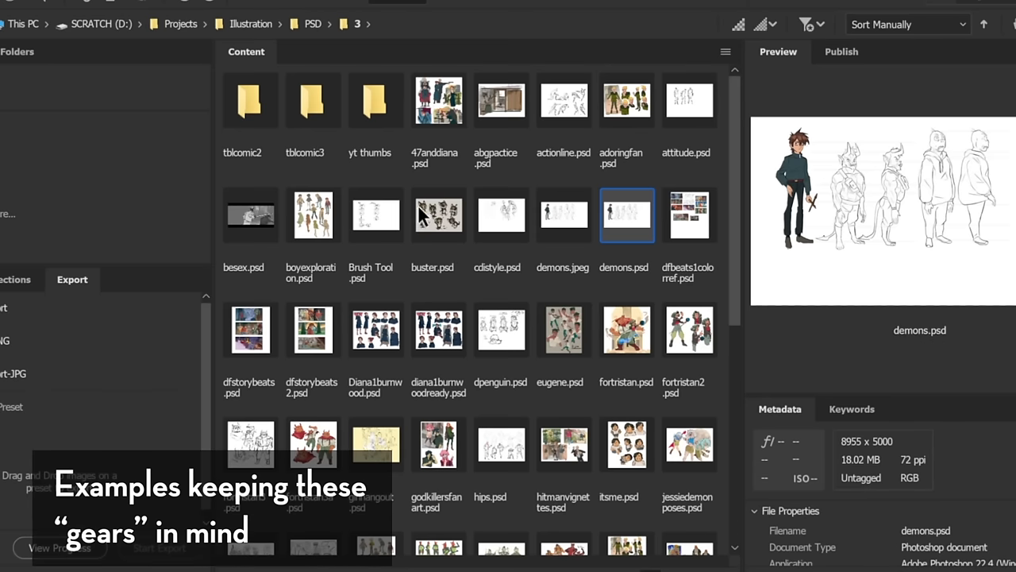
Step: Preview the red-haired woman character sheet and other PSD/3 illustration thumbnails, including the cartoon dog
left_click(438, 329)
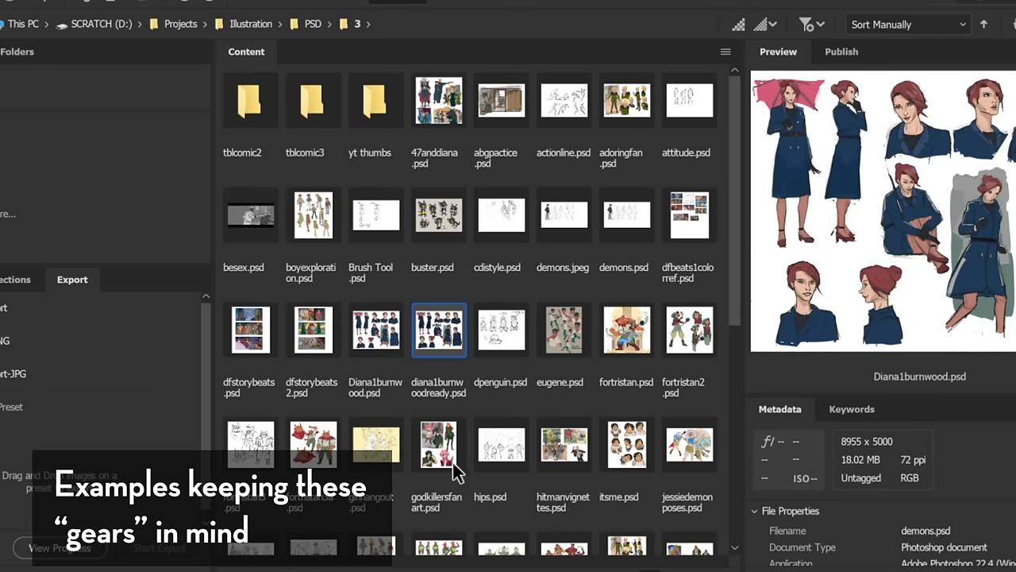
left_click(375, 445)
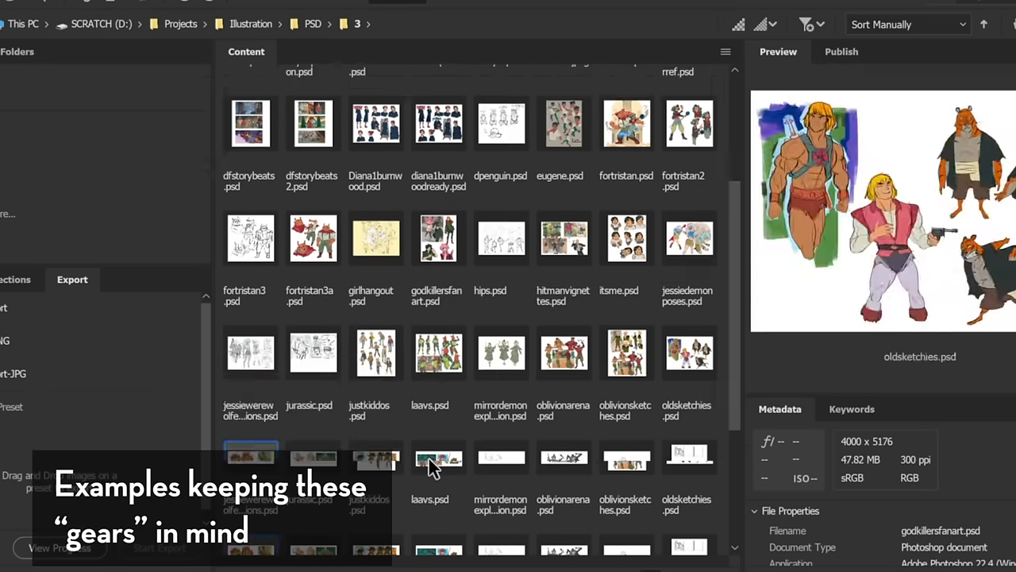
left_click(501, 467)
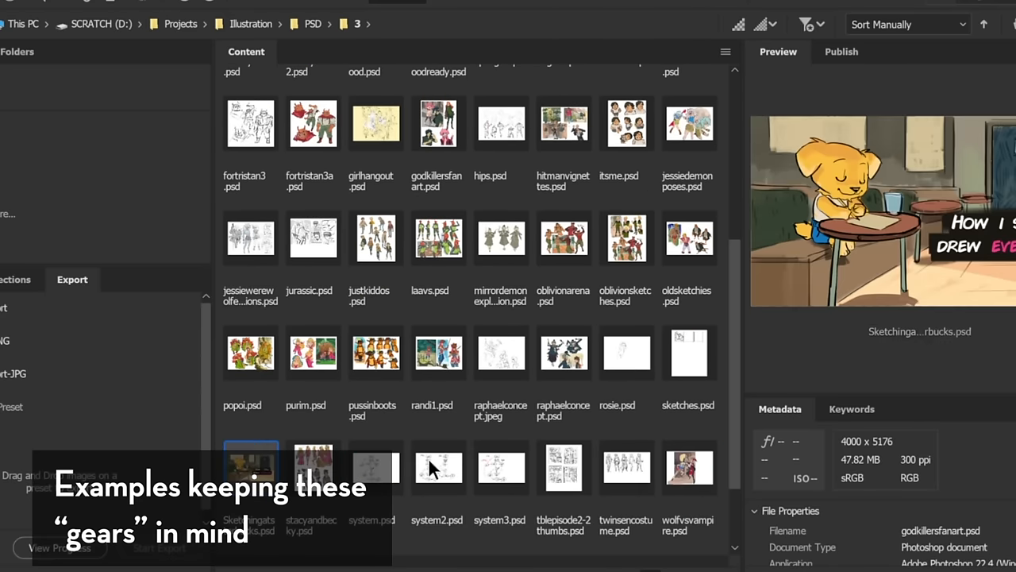
left_click(438, 467)
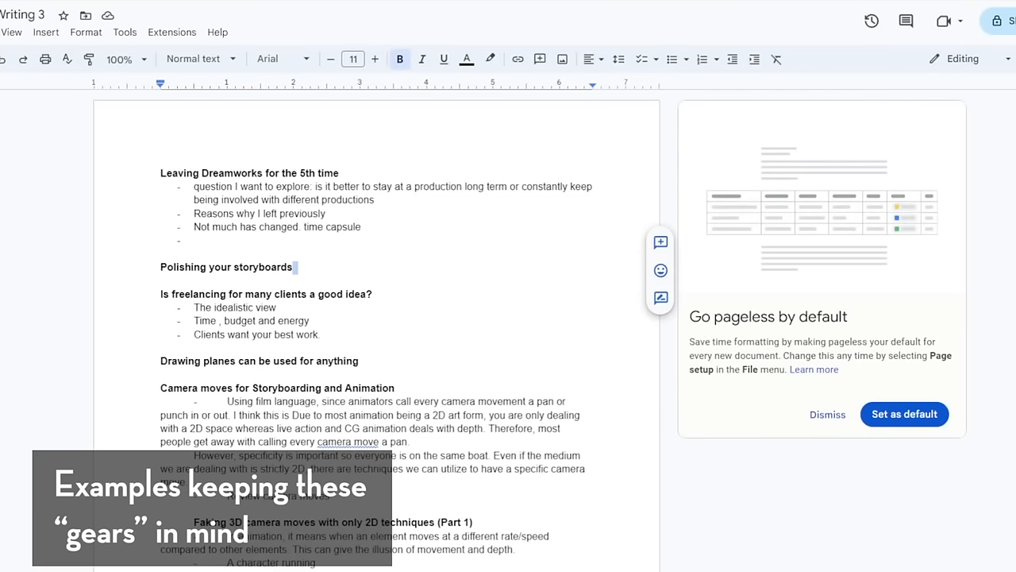
scroll("down", 3)
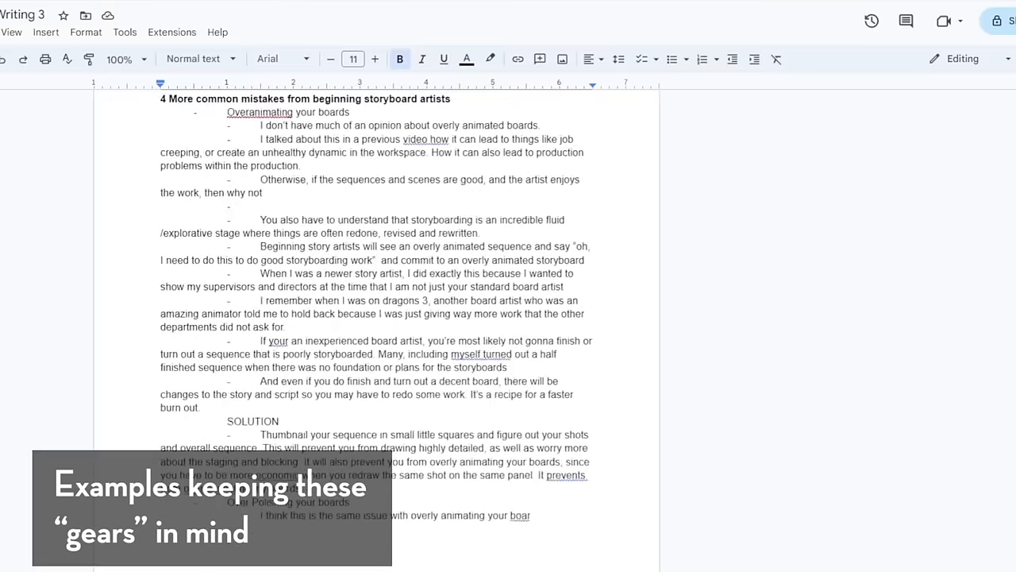
scroll("down", 3)
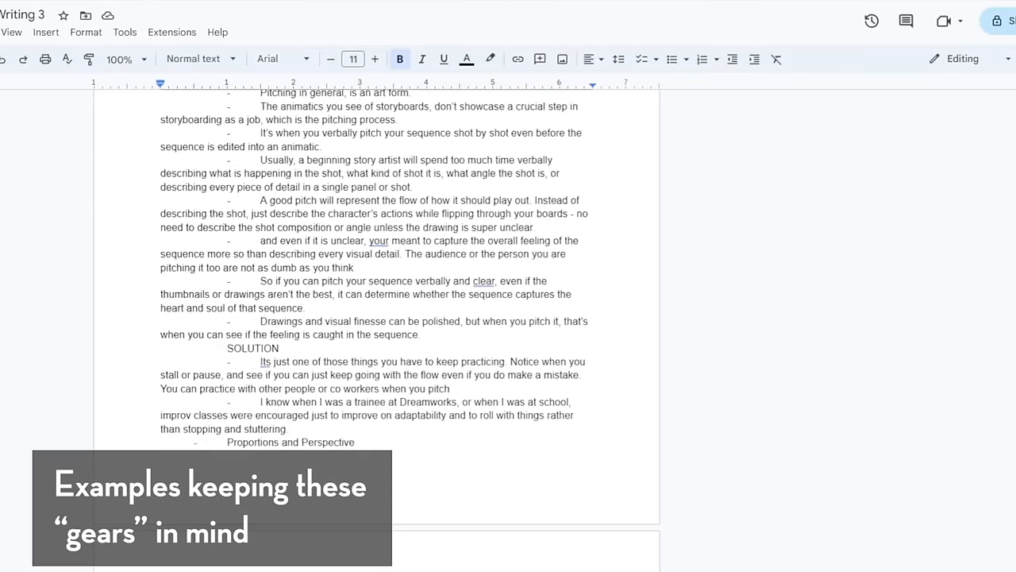
scroll("down", 3)
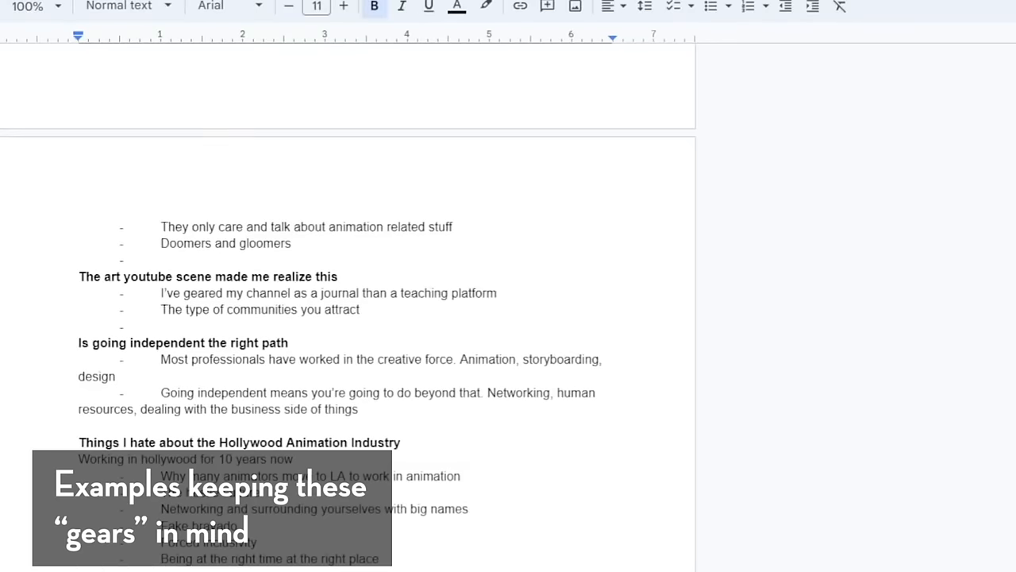
scroll("down", 3)
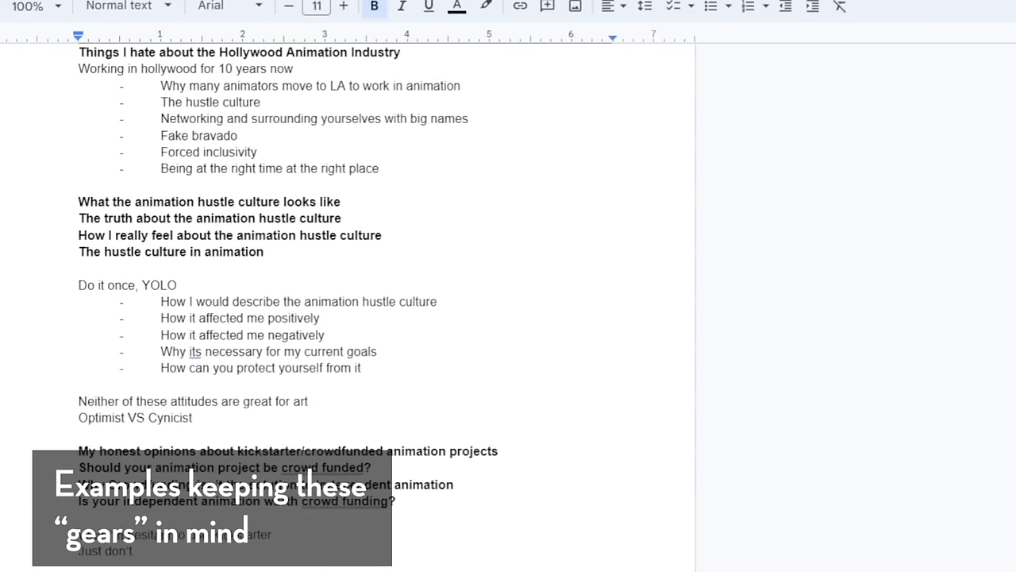
scroll("down", 3)
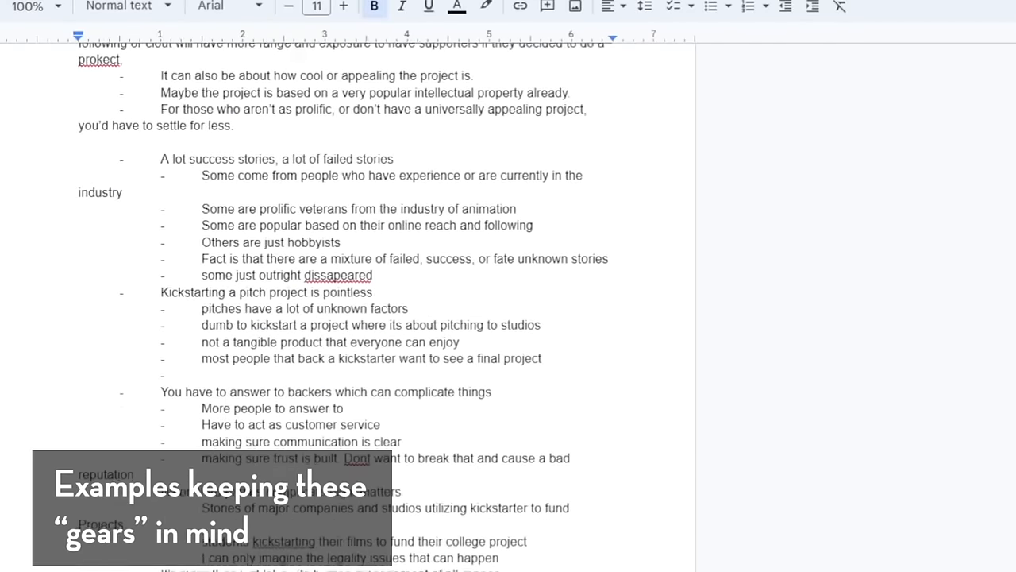
scroll("down", 3)
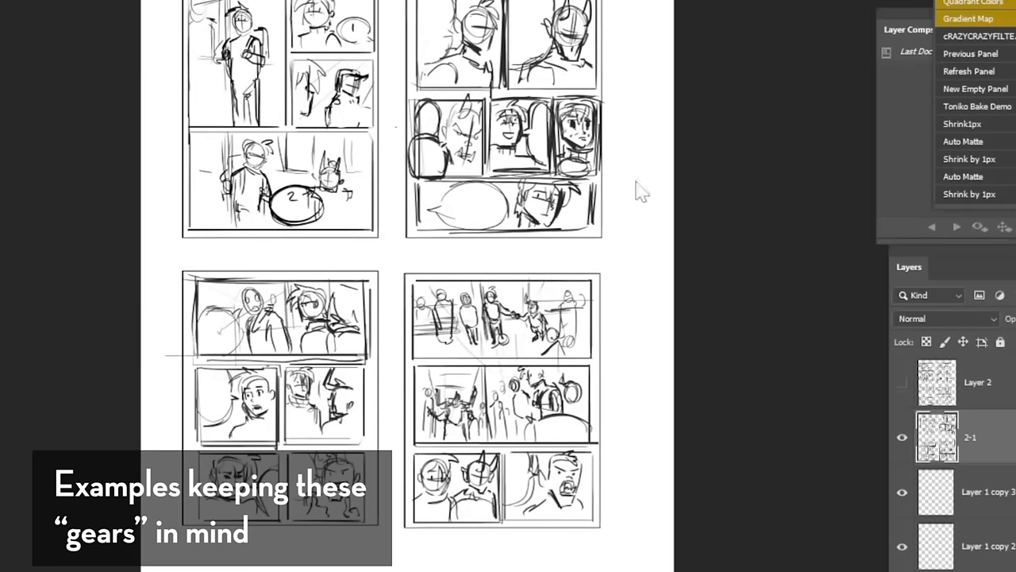
mouse_move(898, 428)
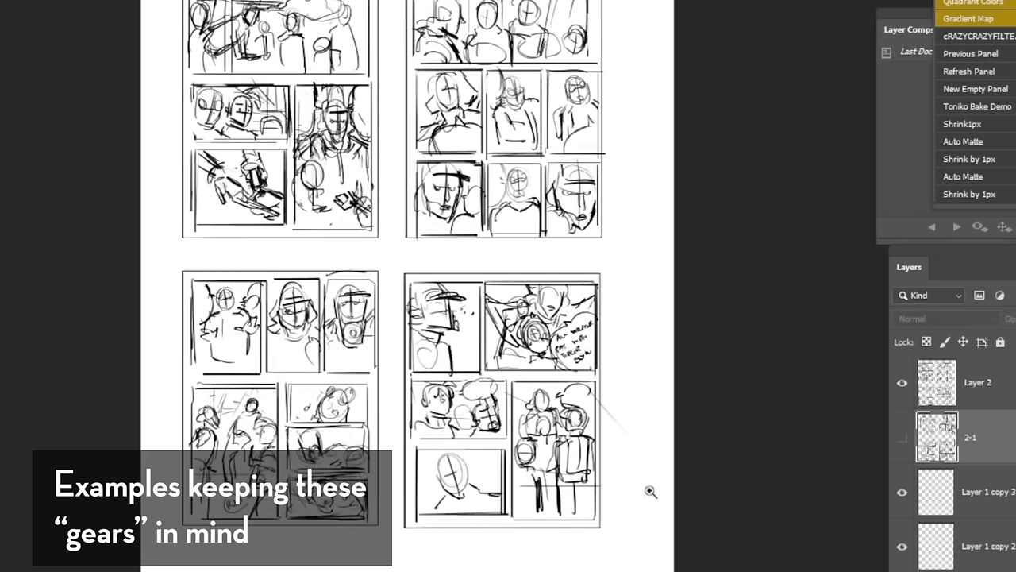
mouse_move(650, 491)
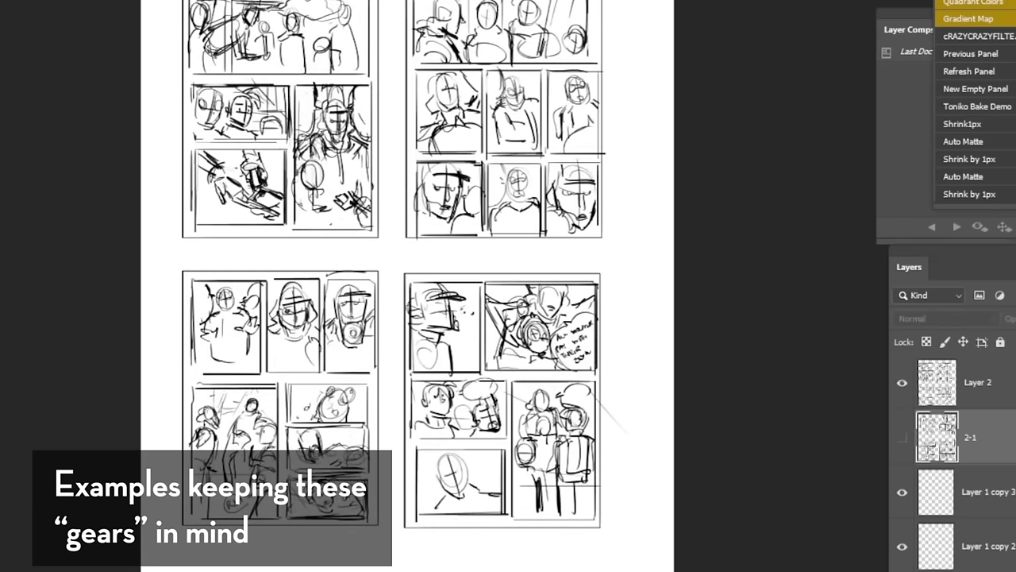